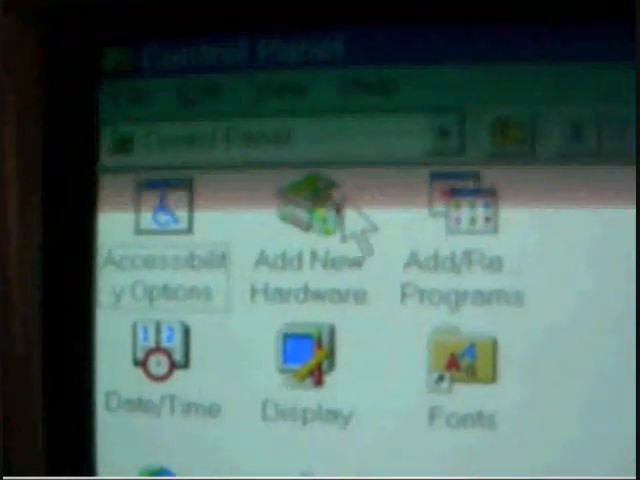
Launch the Add New Hardware wizard from its Control Panel icon
{"action": "double_click", "coordinate": [311, 210]}
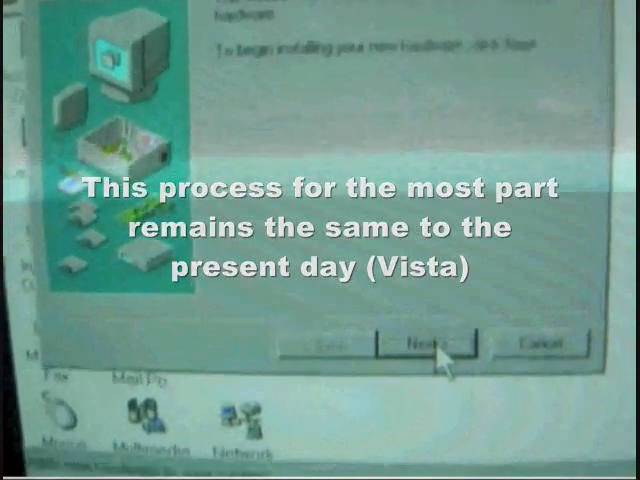
{"action": "left_click", "coordinate": [425, 345]}
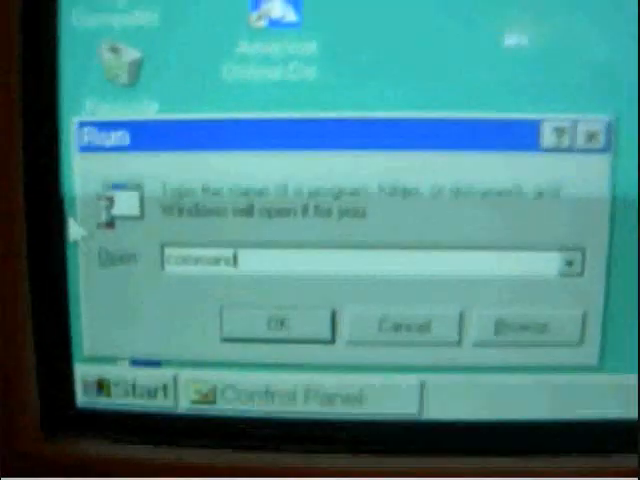
Confirm the Run dialog to open an MS-DOS Prompt window for scandisk
{"action": "left_click", "coordinate": [277, 325]}
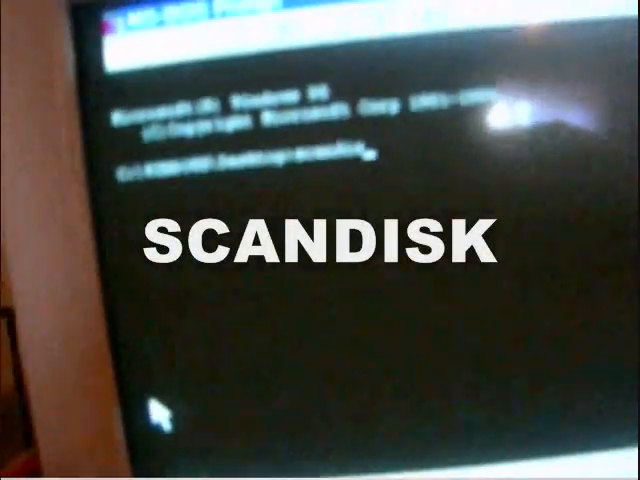